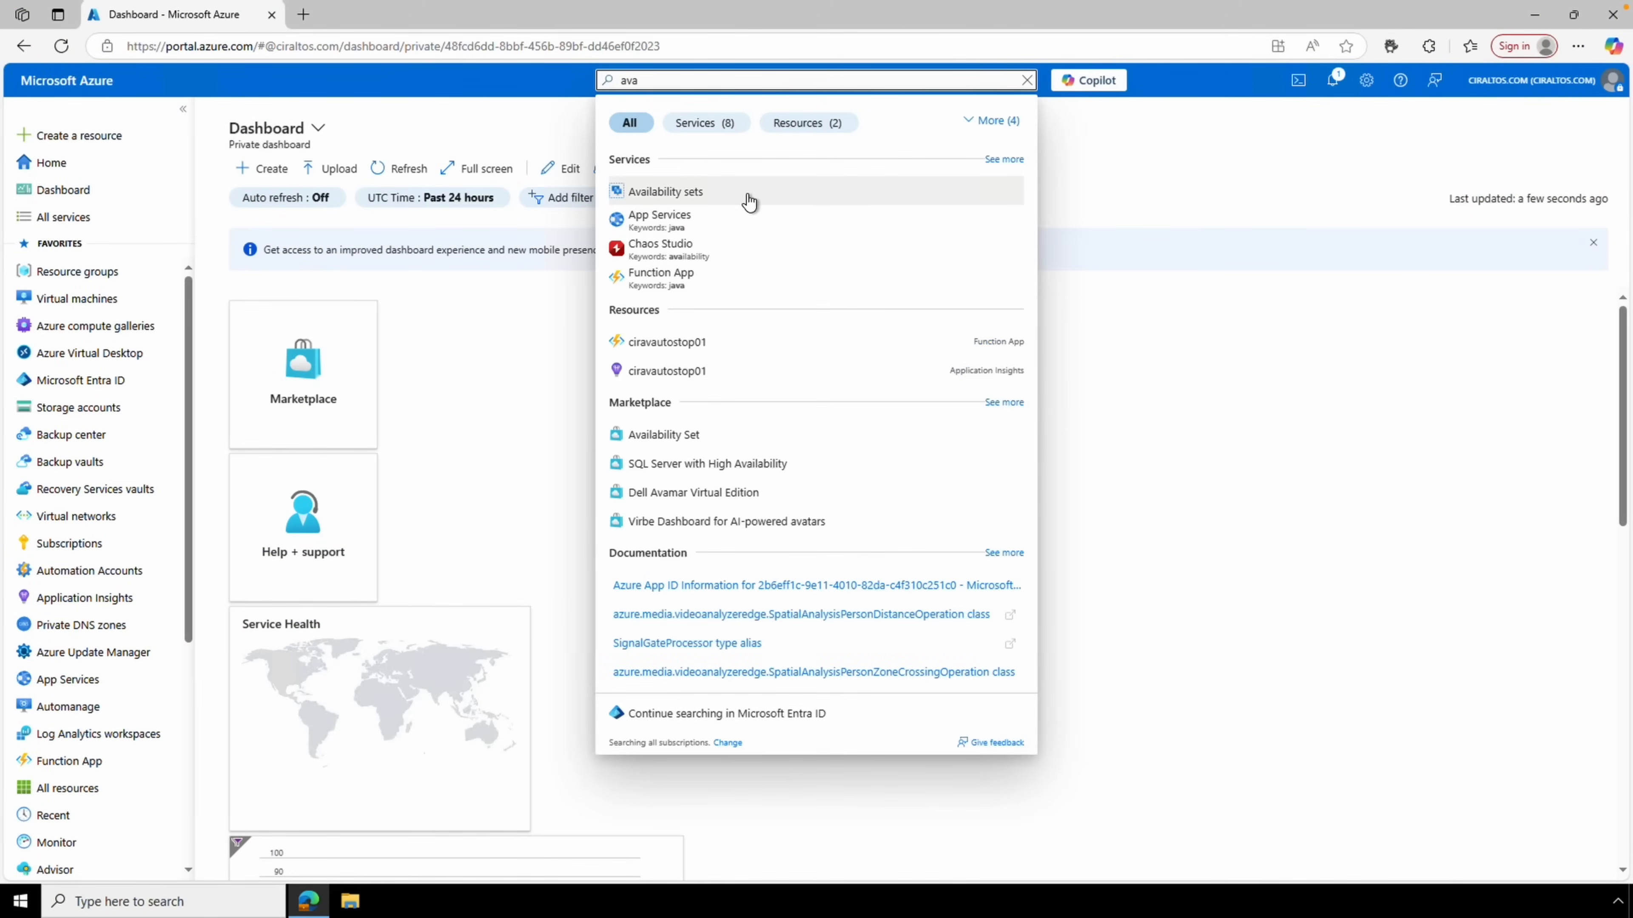
Step: Start a new availability set from Availability sets and name it DemoAS
left_click(664, 191)
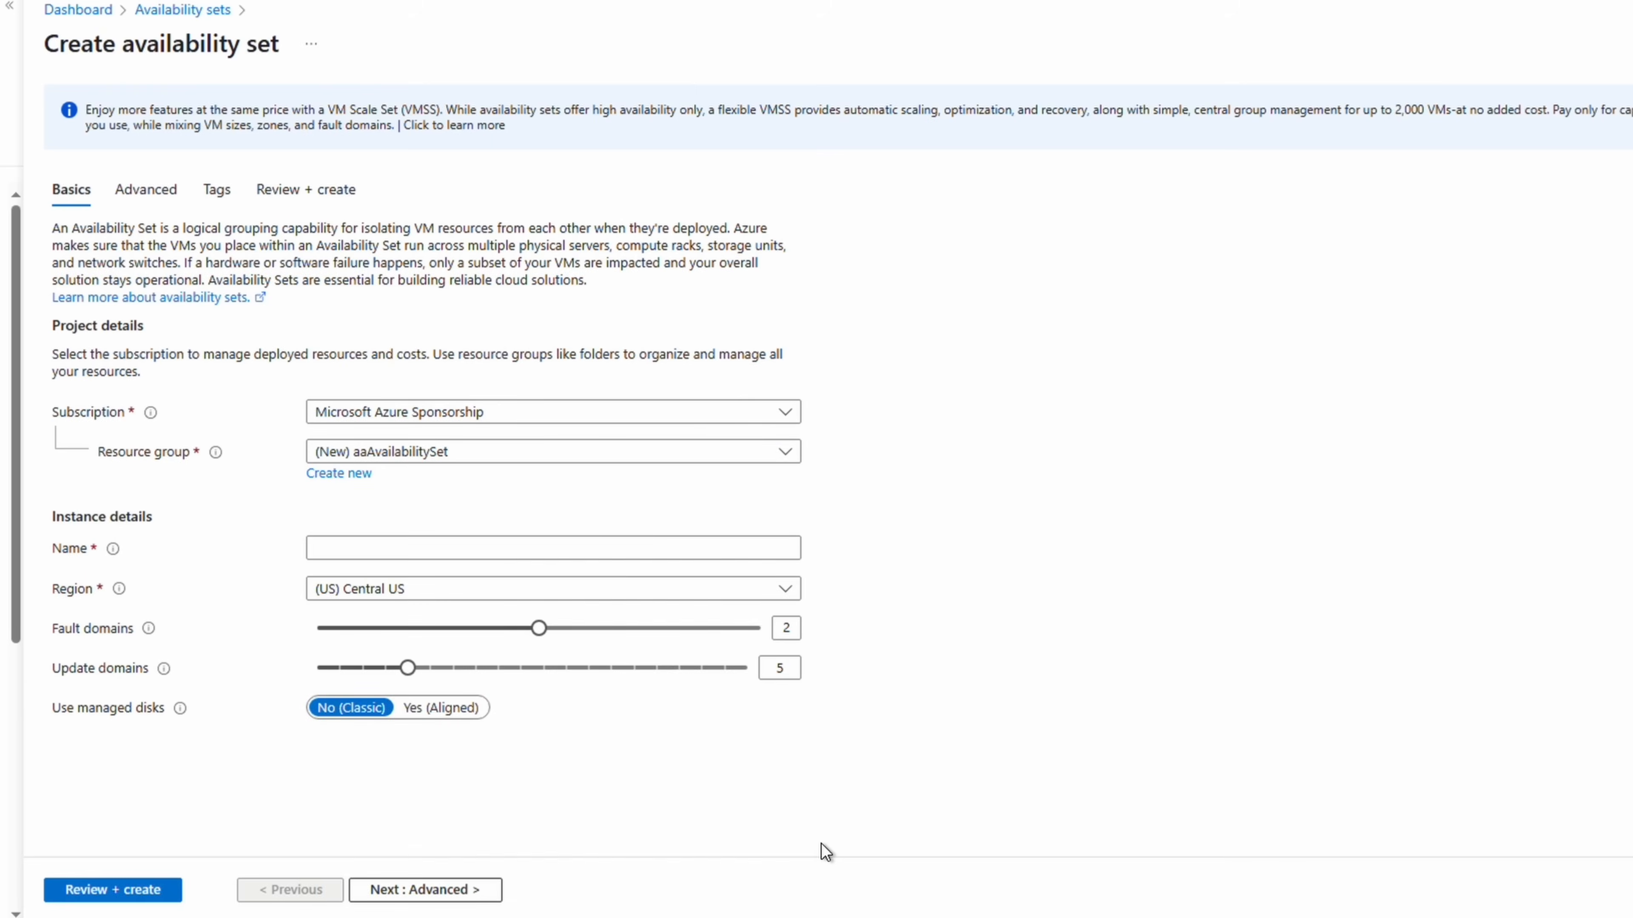
type("Demo")
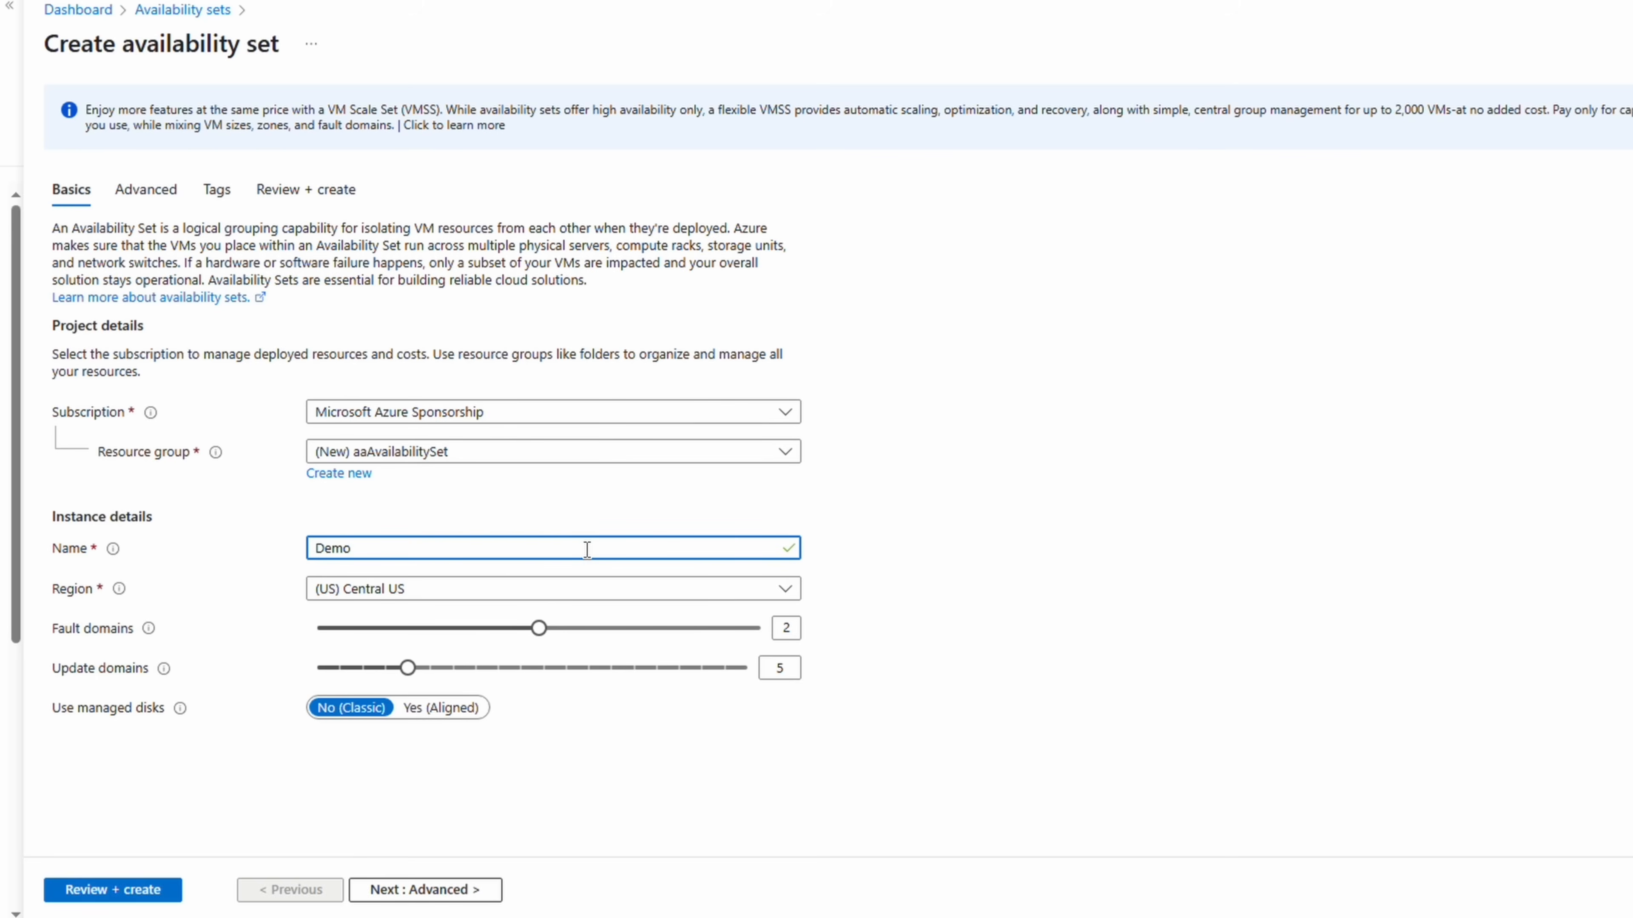
type("AS")
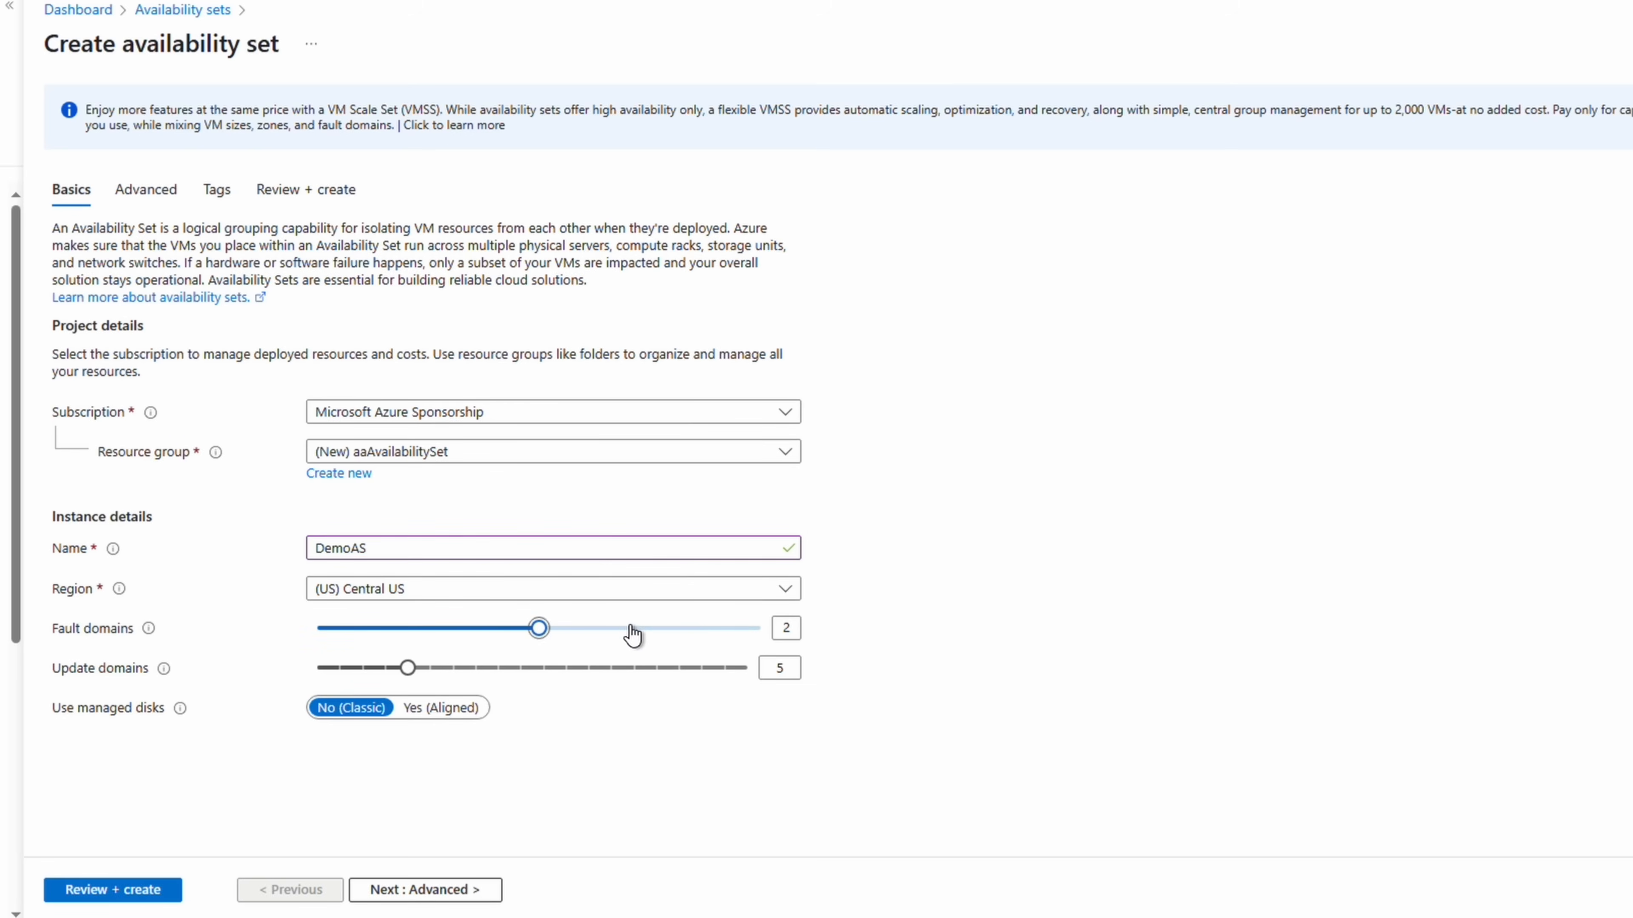
Step: Give DemoAS 3 fault domains and aligned managed disks, then continue to Advanced
left_click_drag(539, 627, 759, 628)
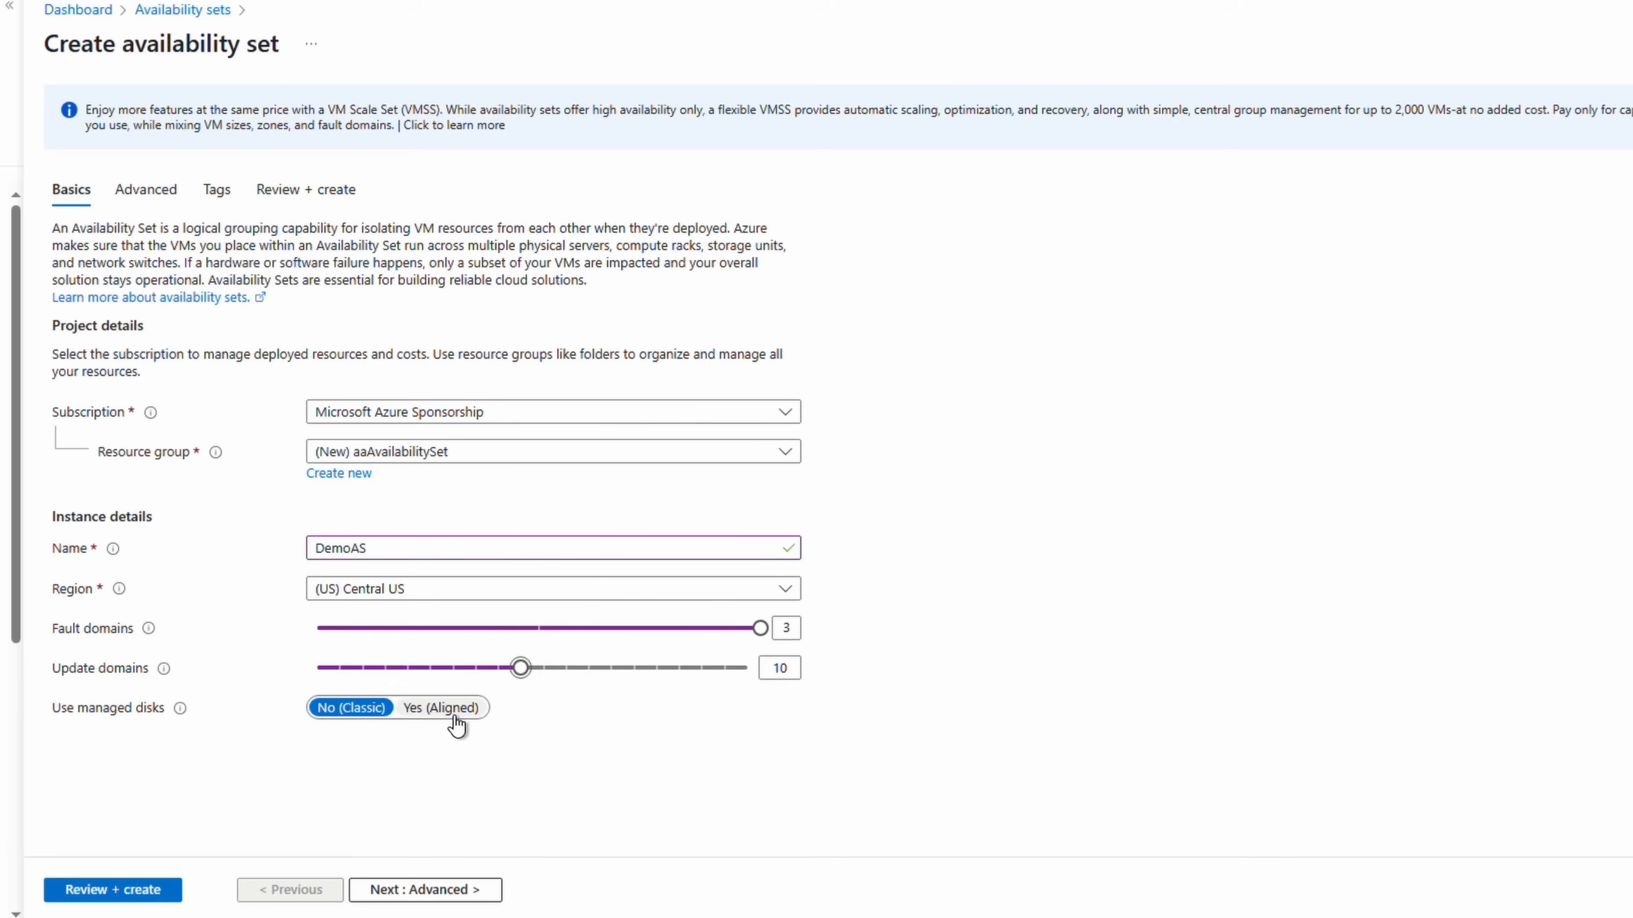
left_click(441, 706)
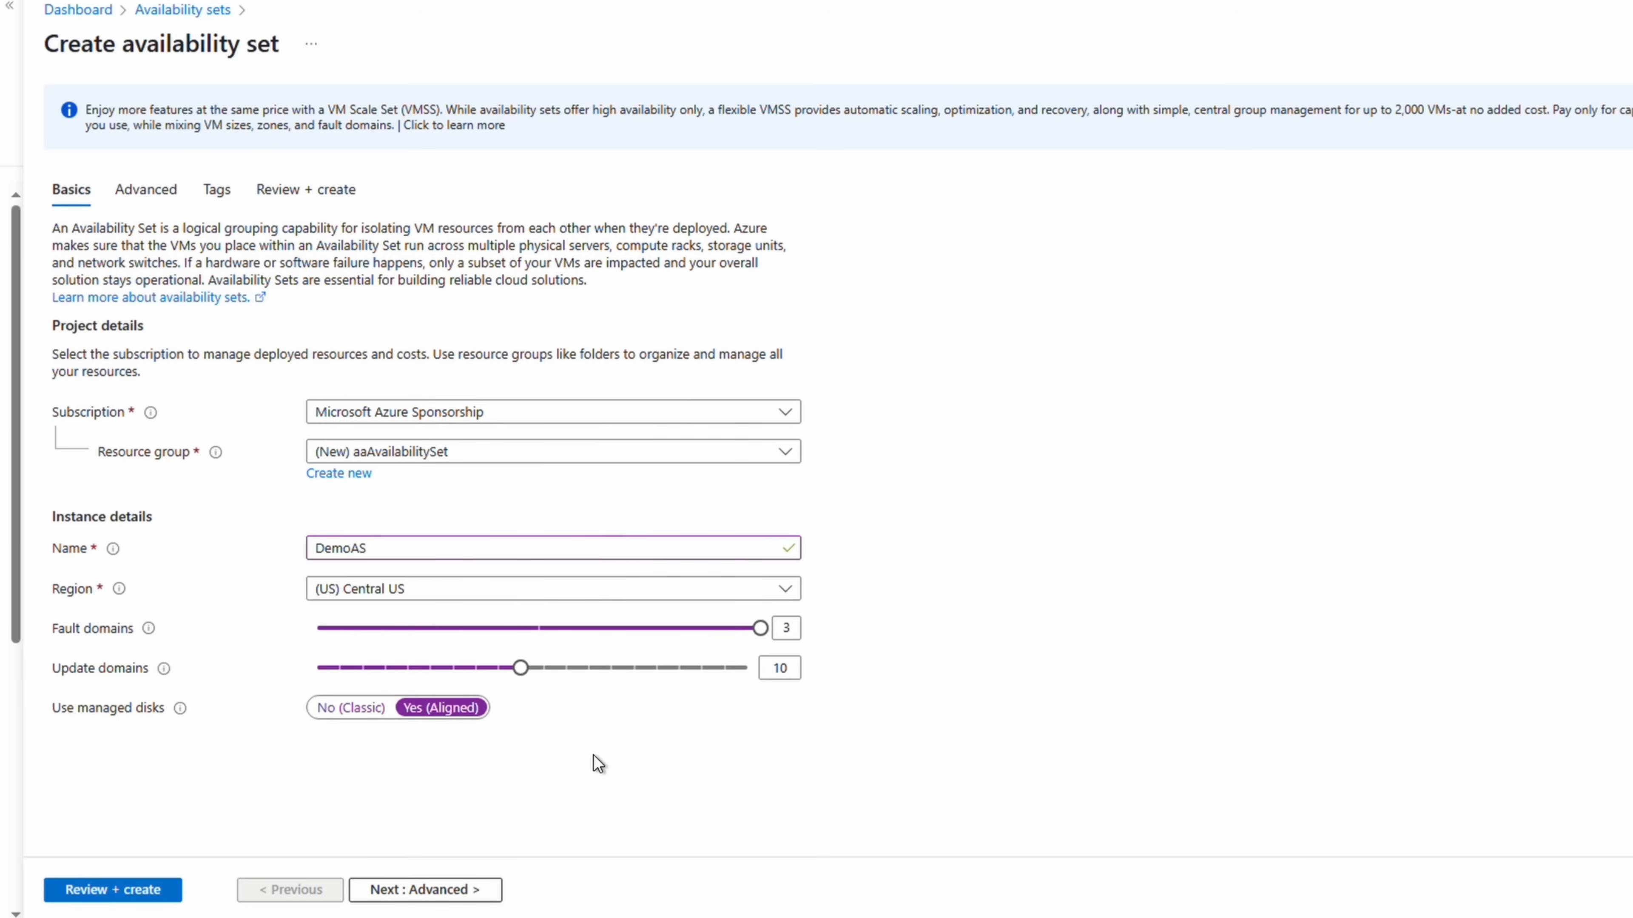
left_click(423, 890)
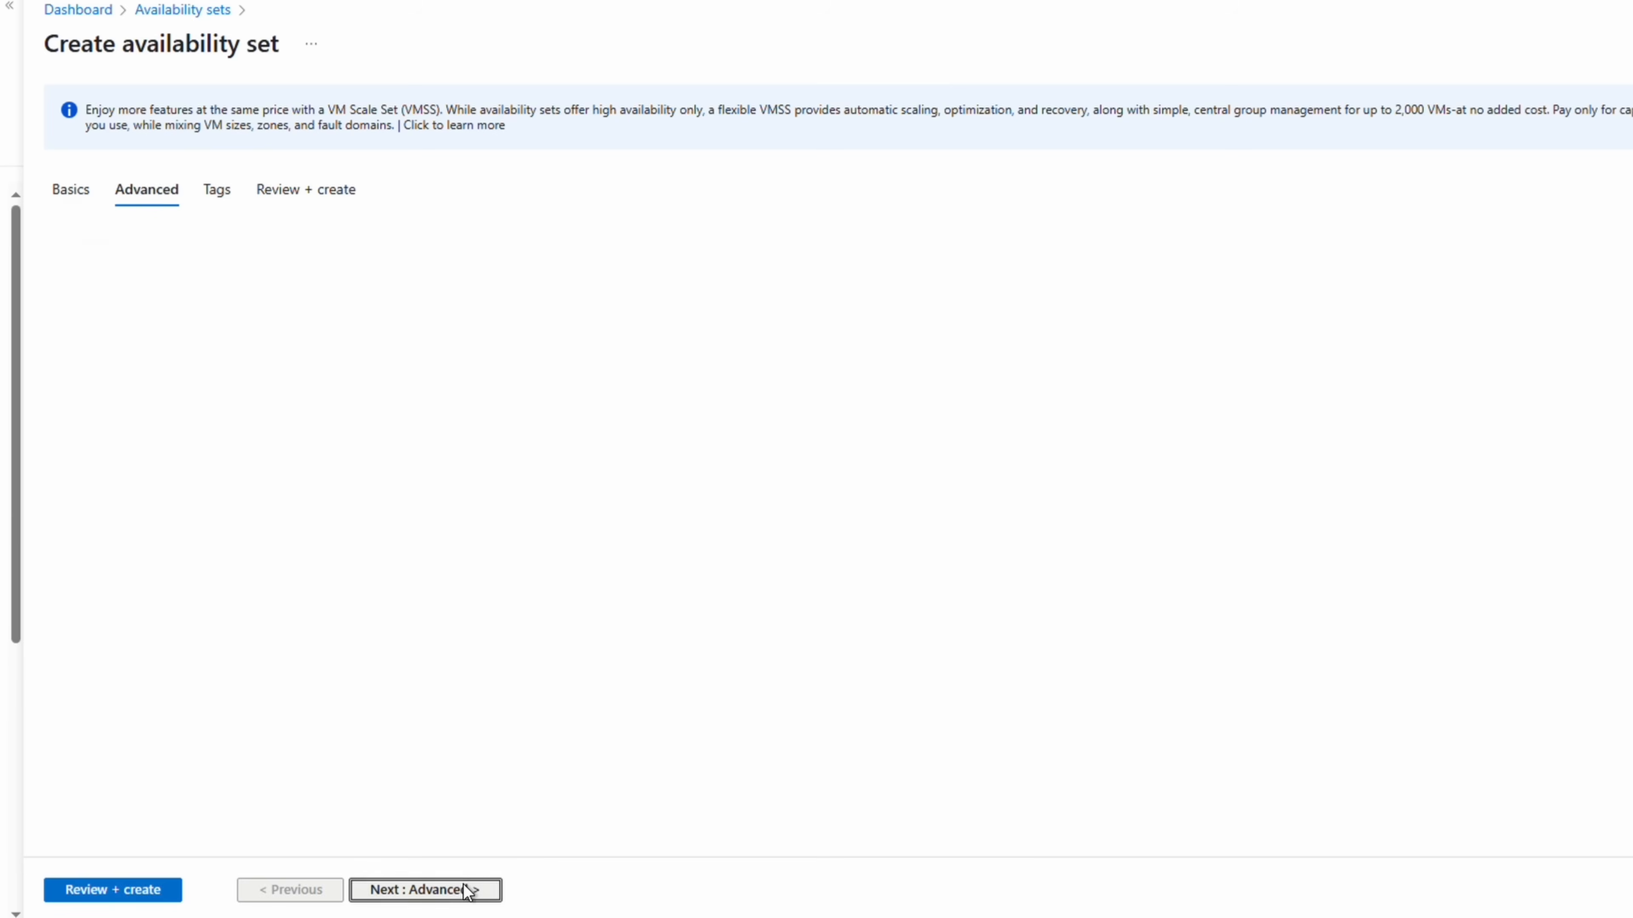
Step: Skip tags and proximity placement, review the settings and create DemoAS
left_click(425, 890)
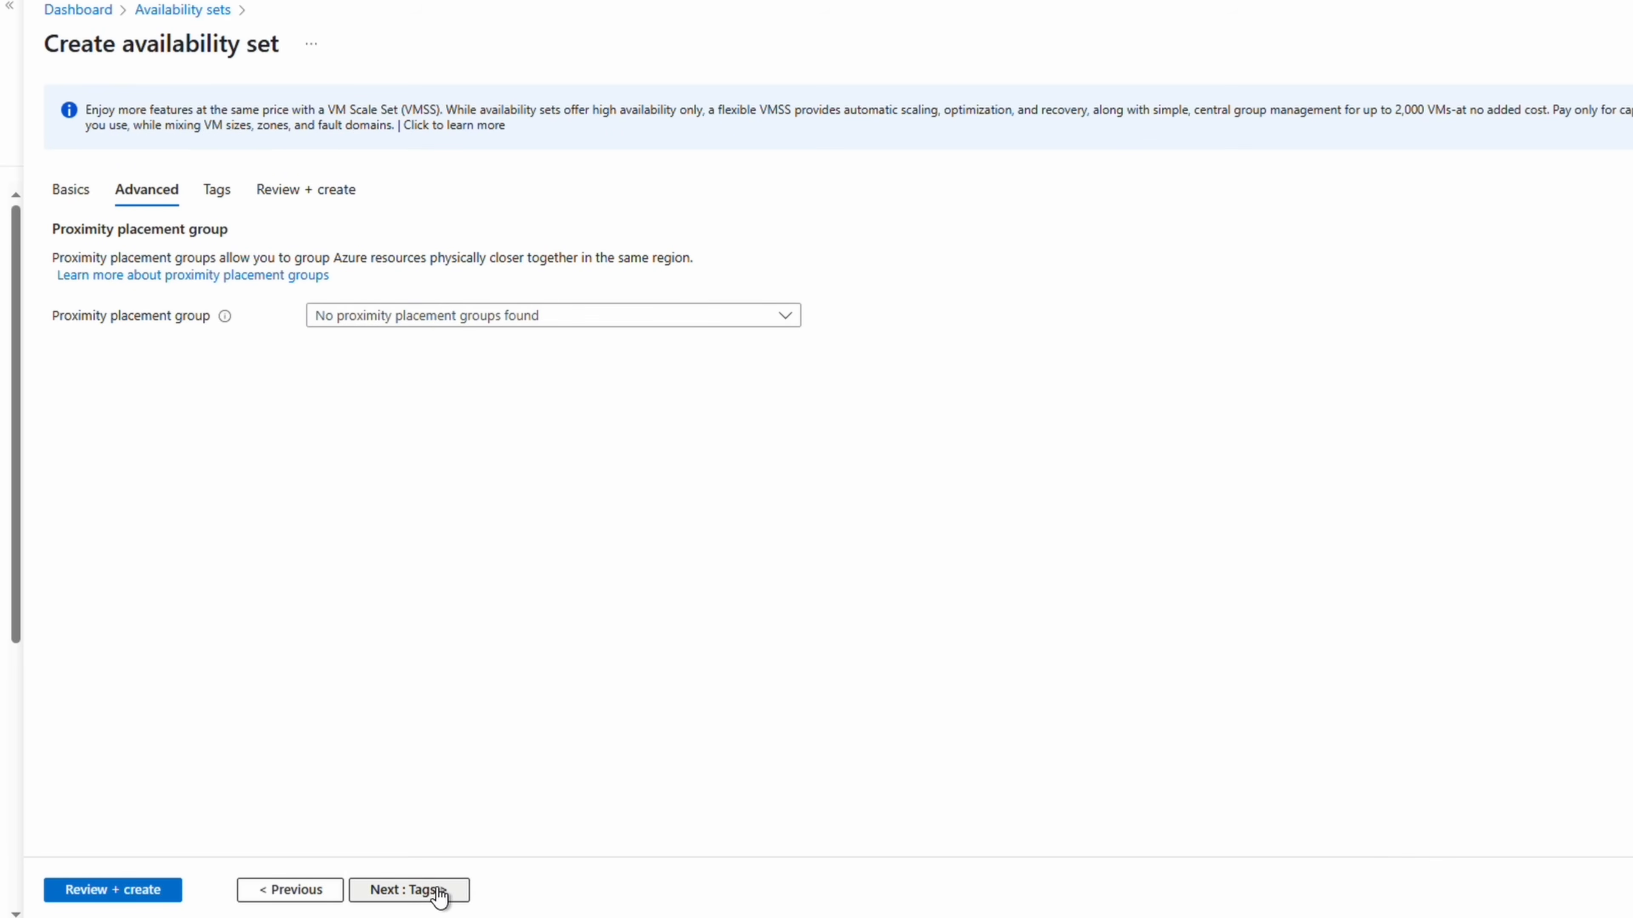
left_click(408, 889)
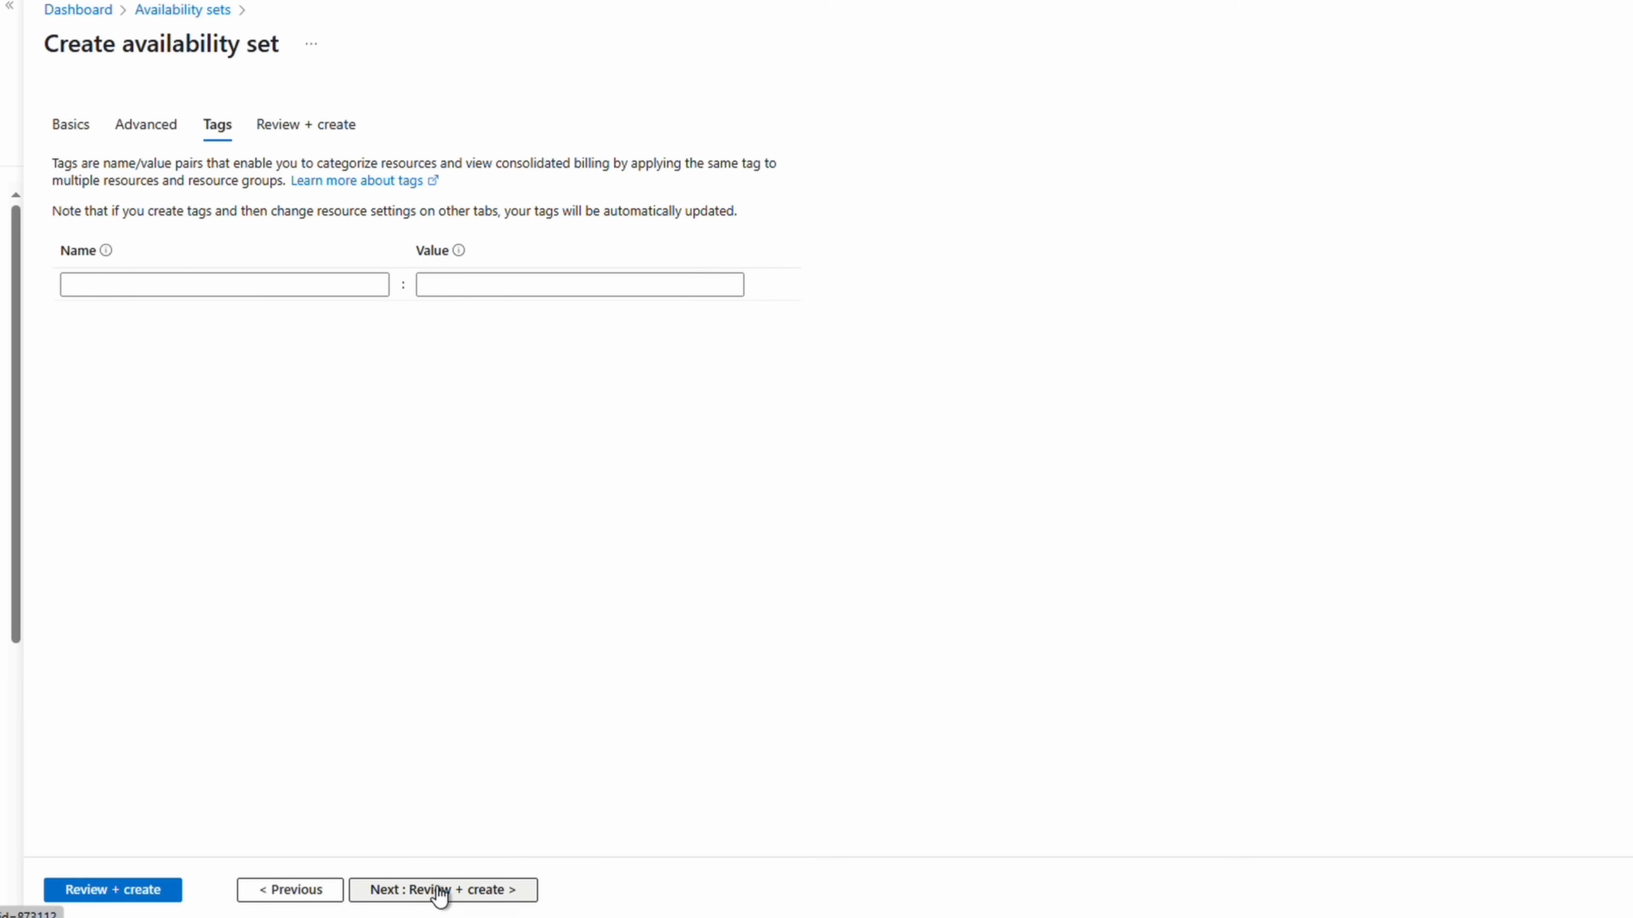
left_click(441, 889)
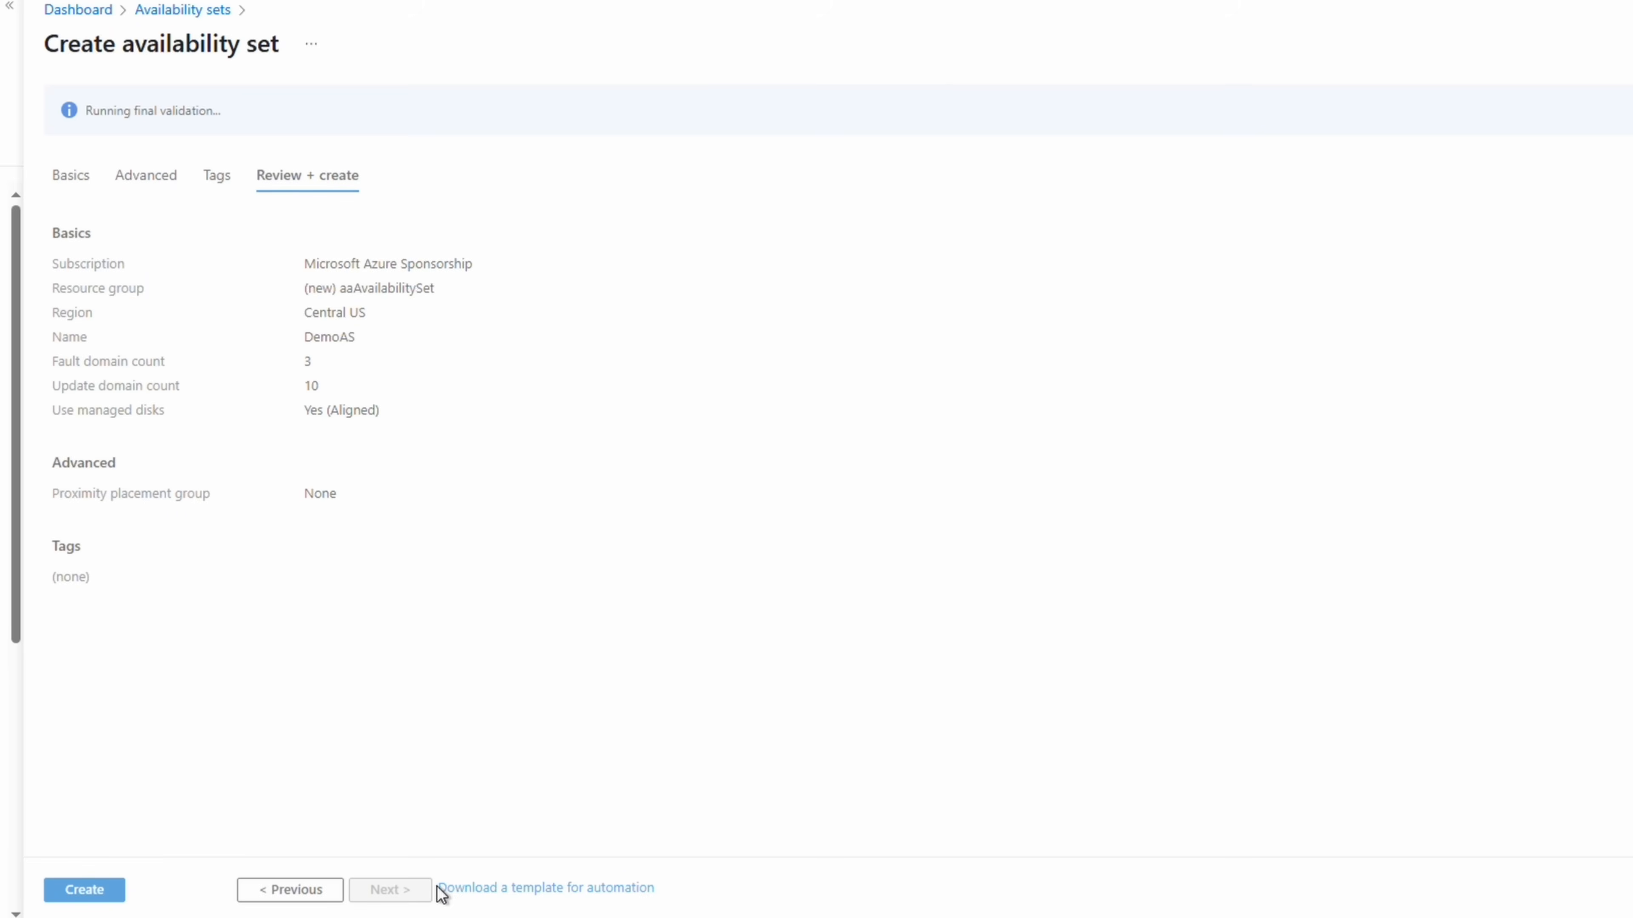
left_click(83, 889)
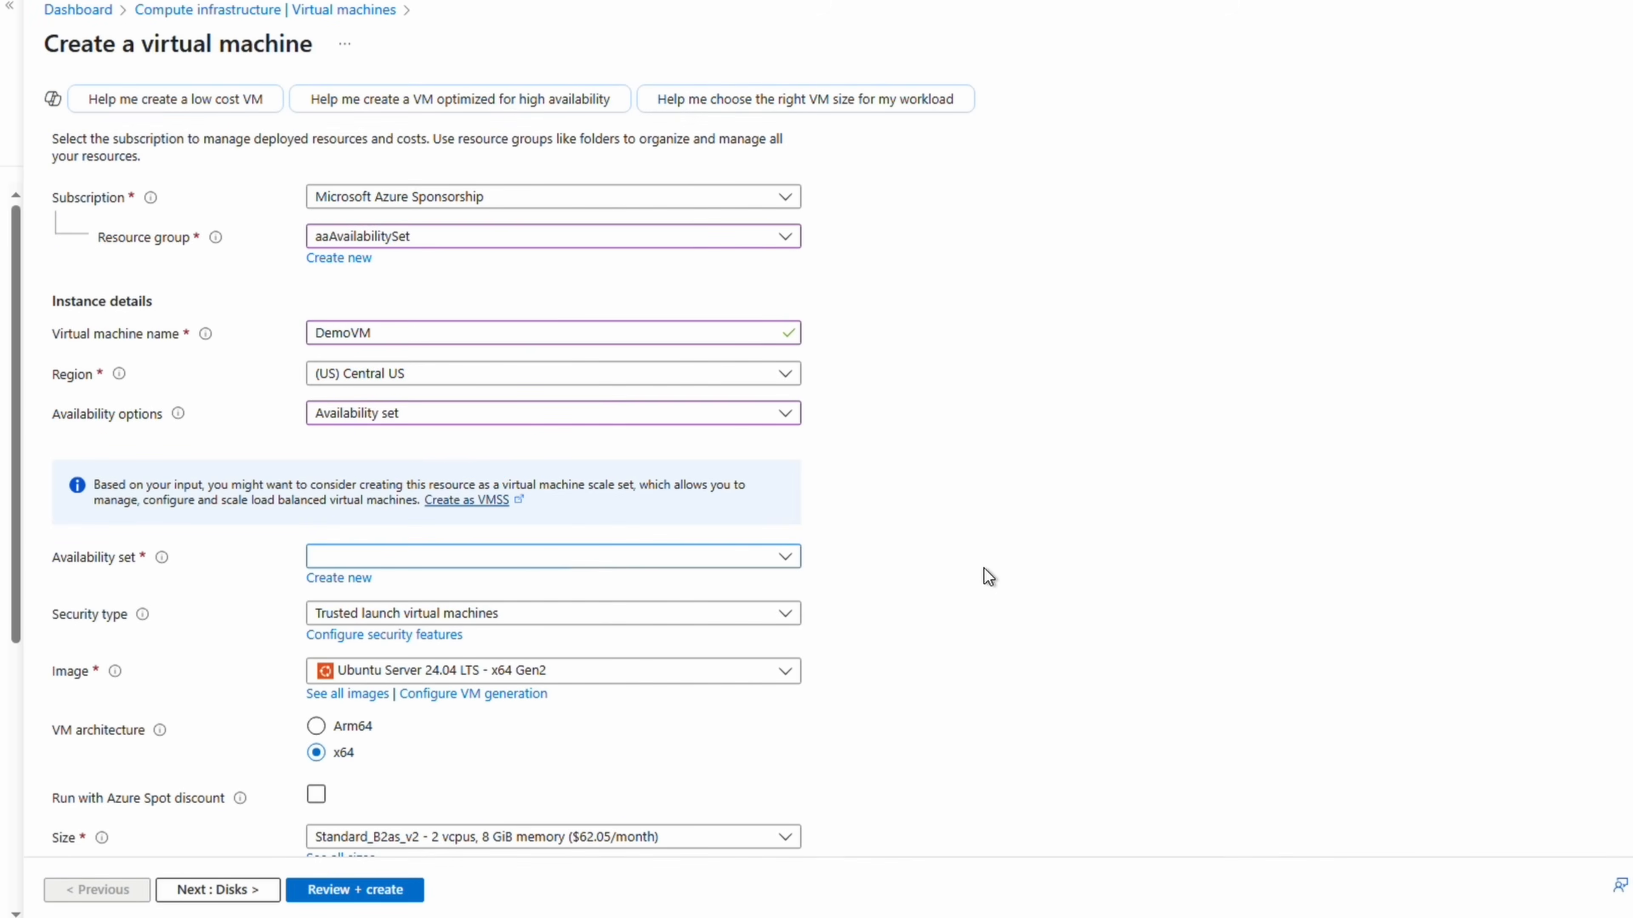
mouse_move(973, 576)
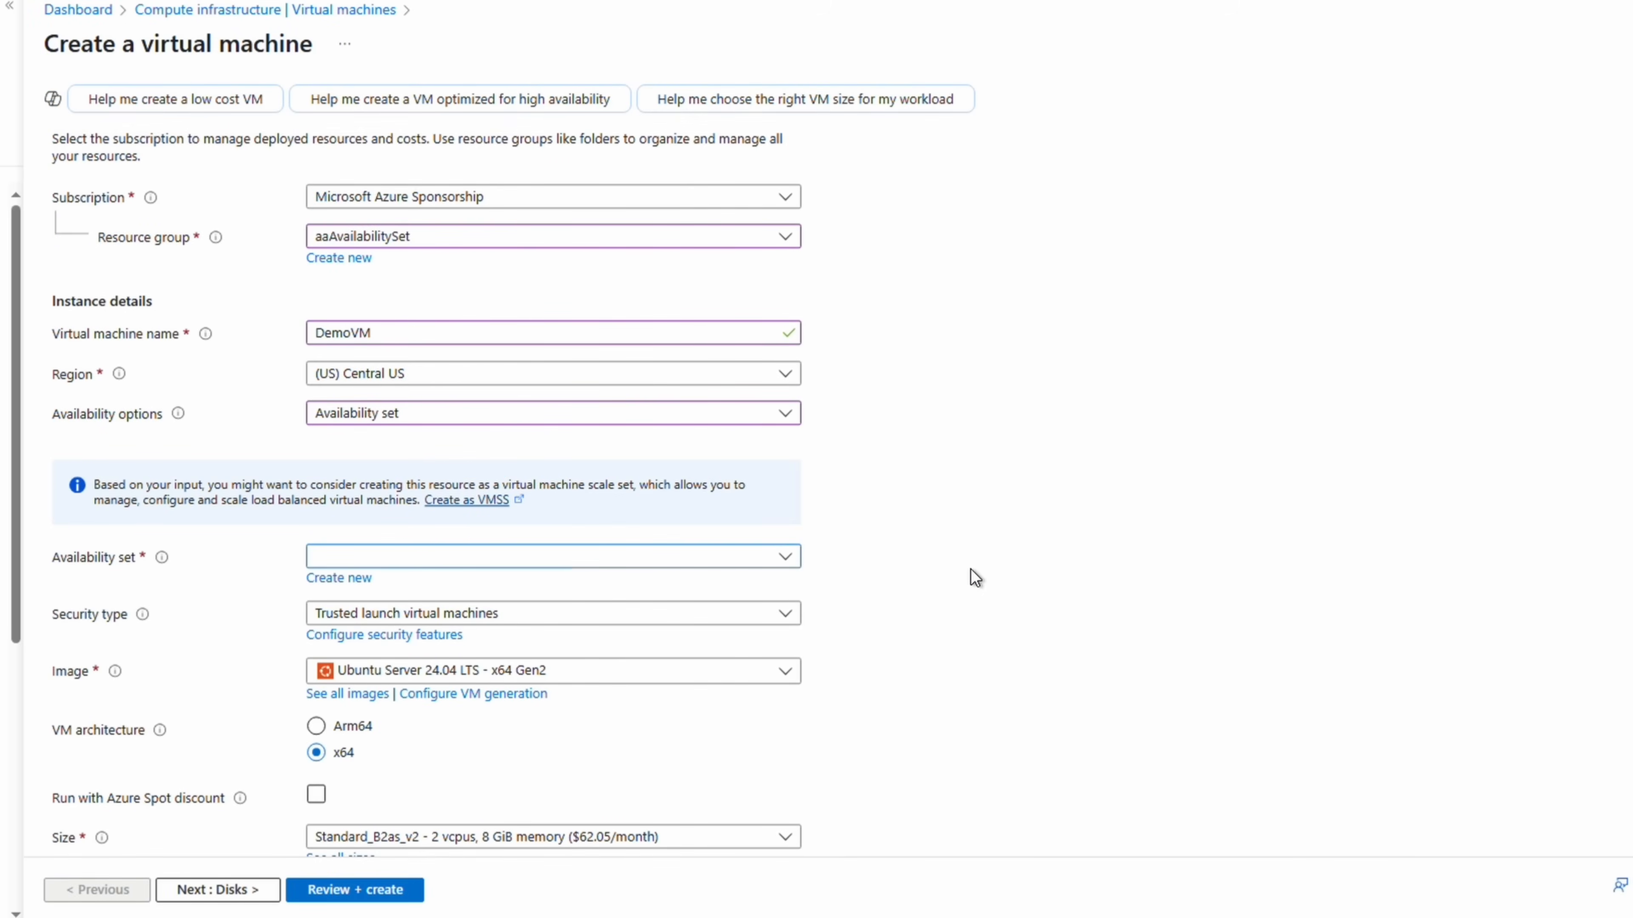
Step: Begin a new availability set from the DemoVM form's Create new link
left_click(552, 556)
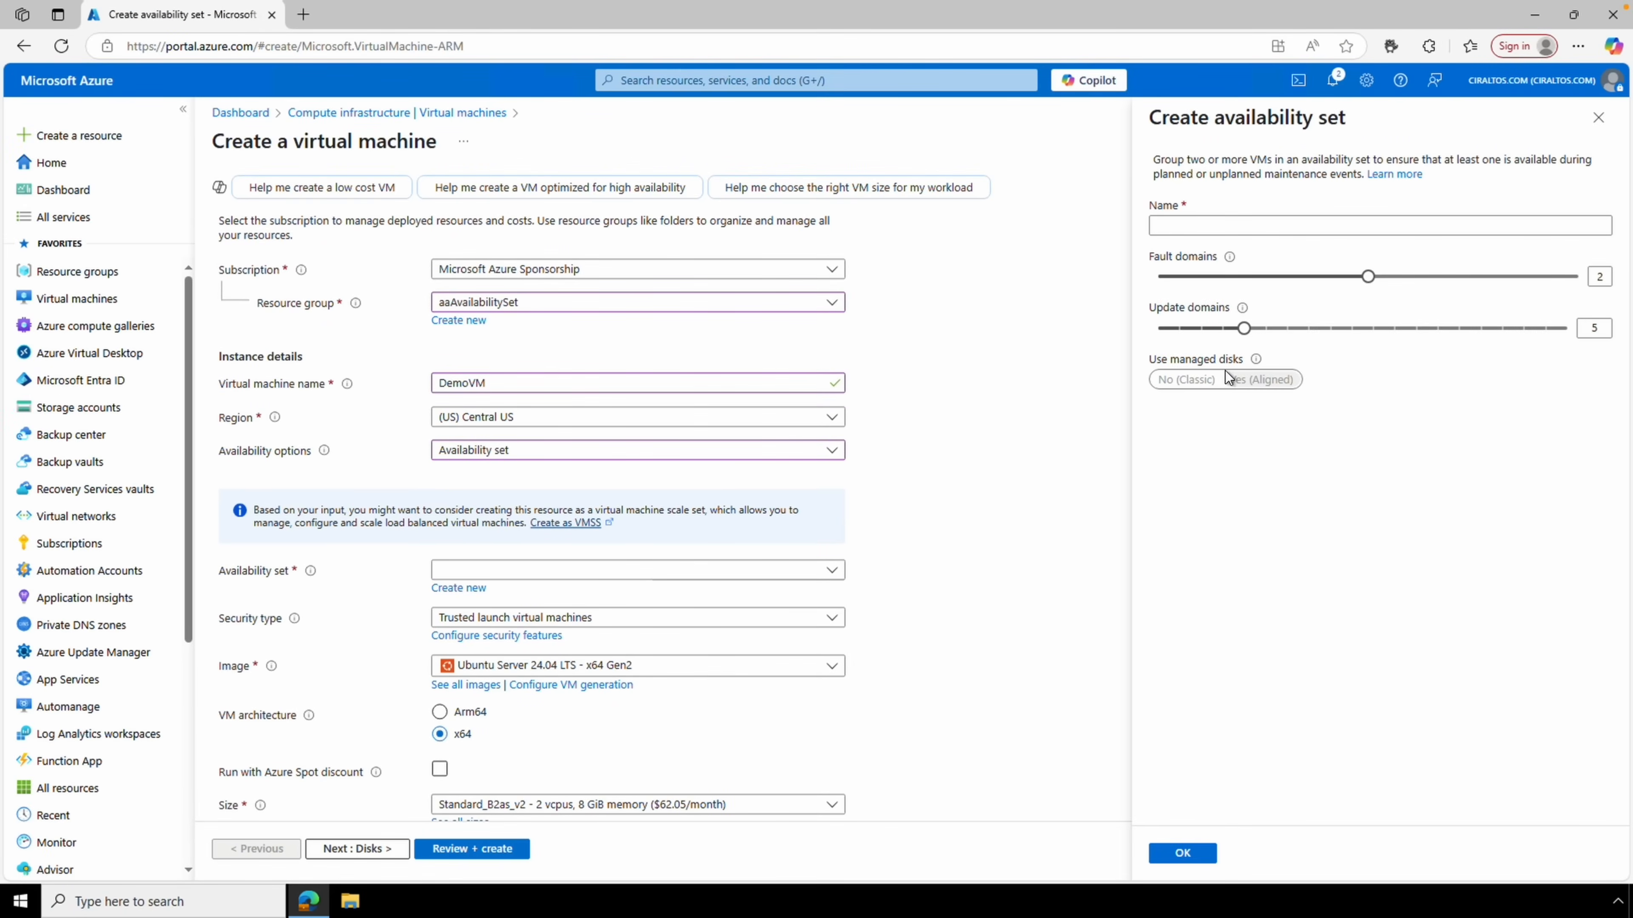
Step: Close the inline availability set pane before moving to storage accounts
left_click(1597, 117)
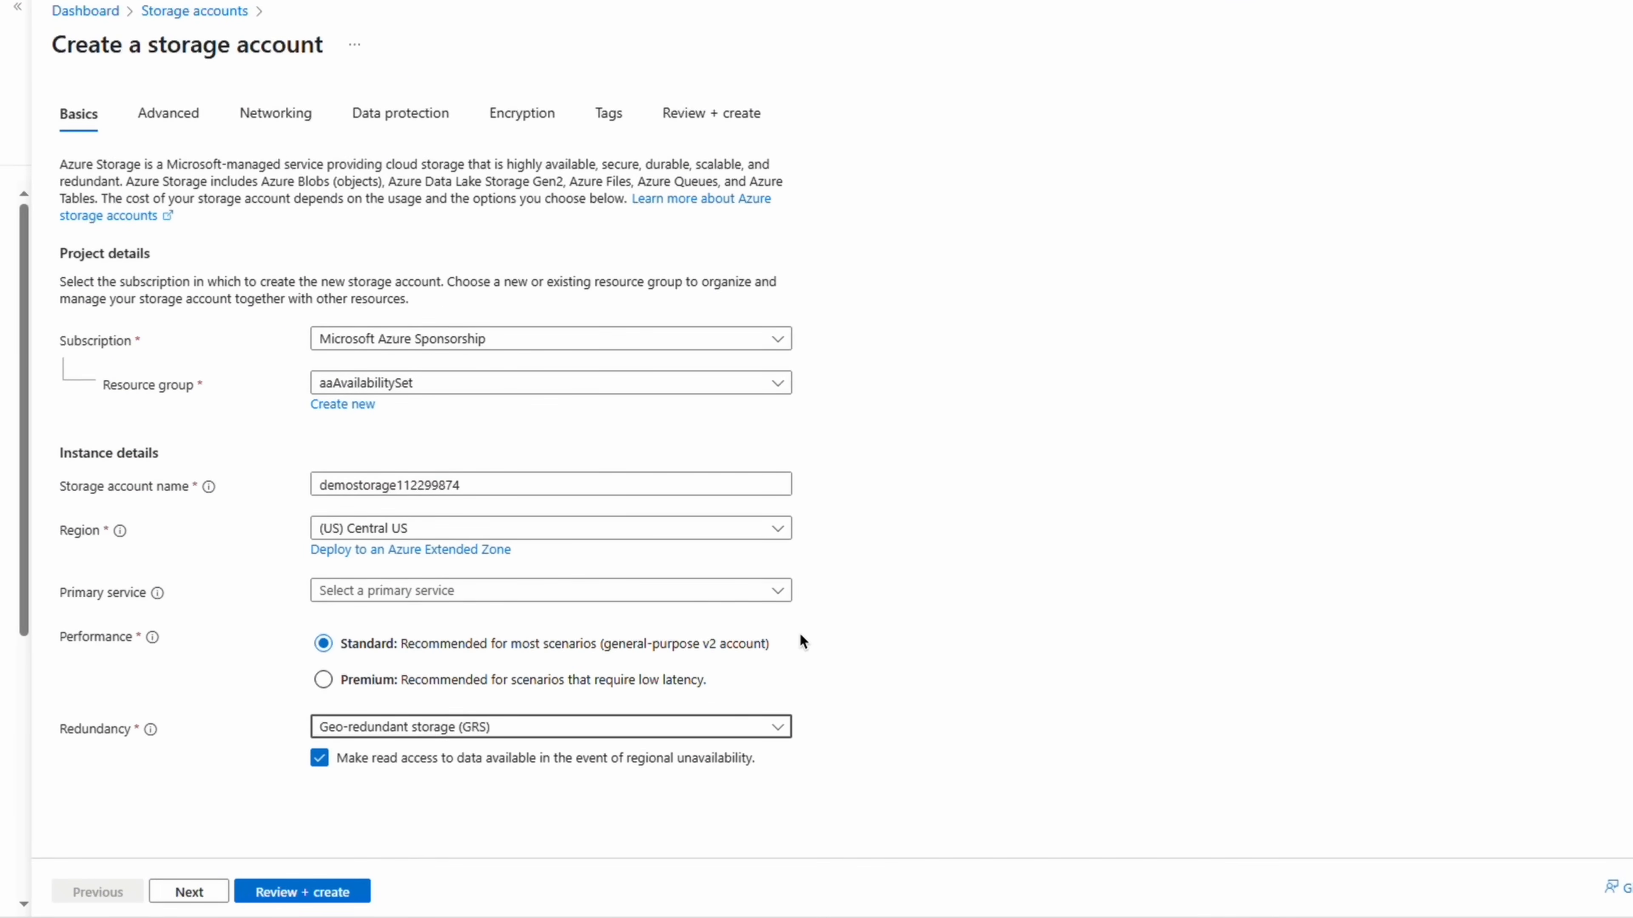
Step: Return to the DemoVM form with no infrastructure redundancy selected
left_click(548, 725)
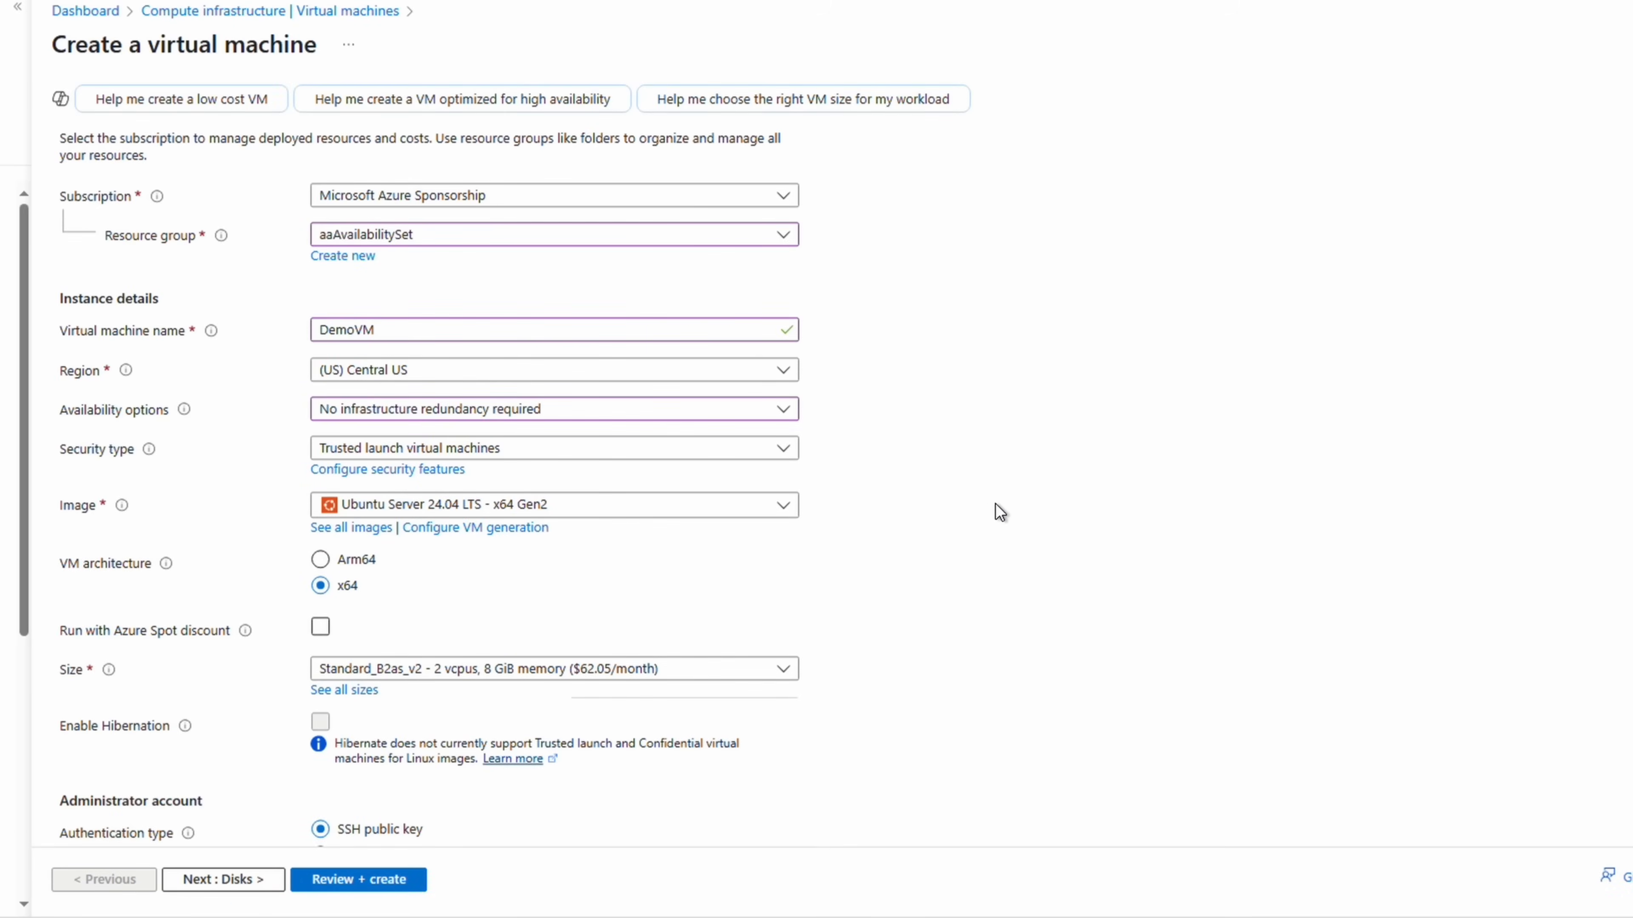
Step: Set DemoVM to an availability zone, try Zone 2, then let Azure select the zone
left_click(553, 408)
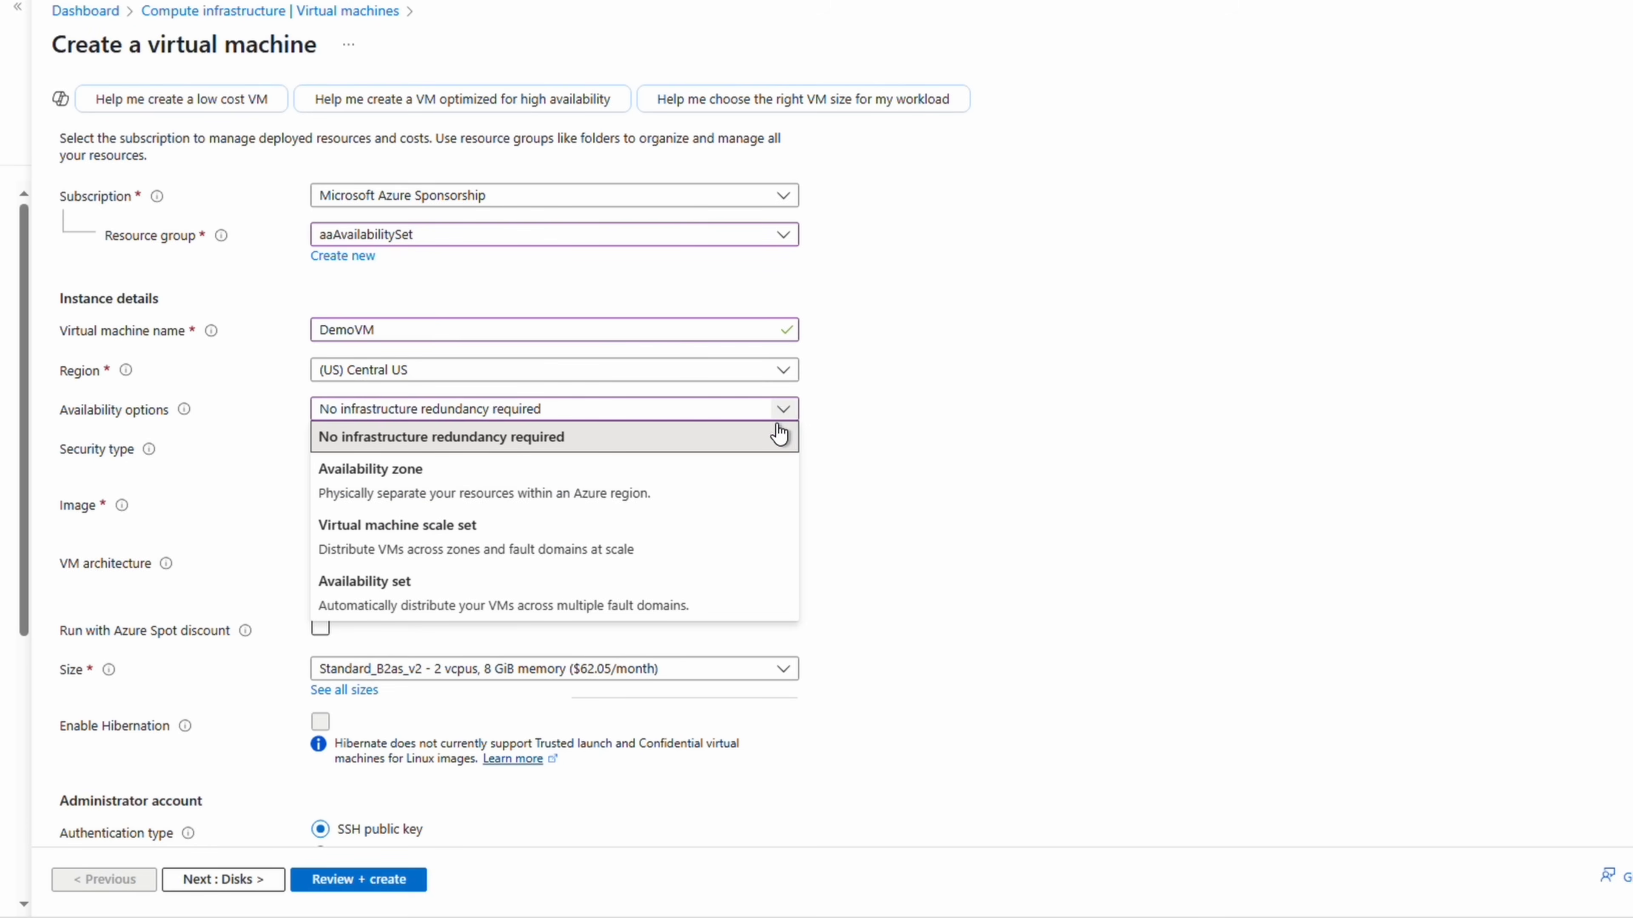
left_click(370, 468)
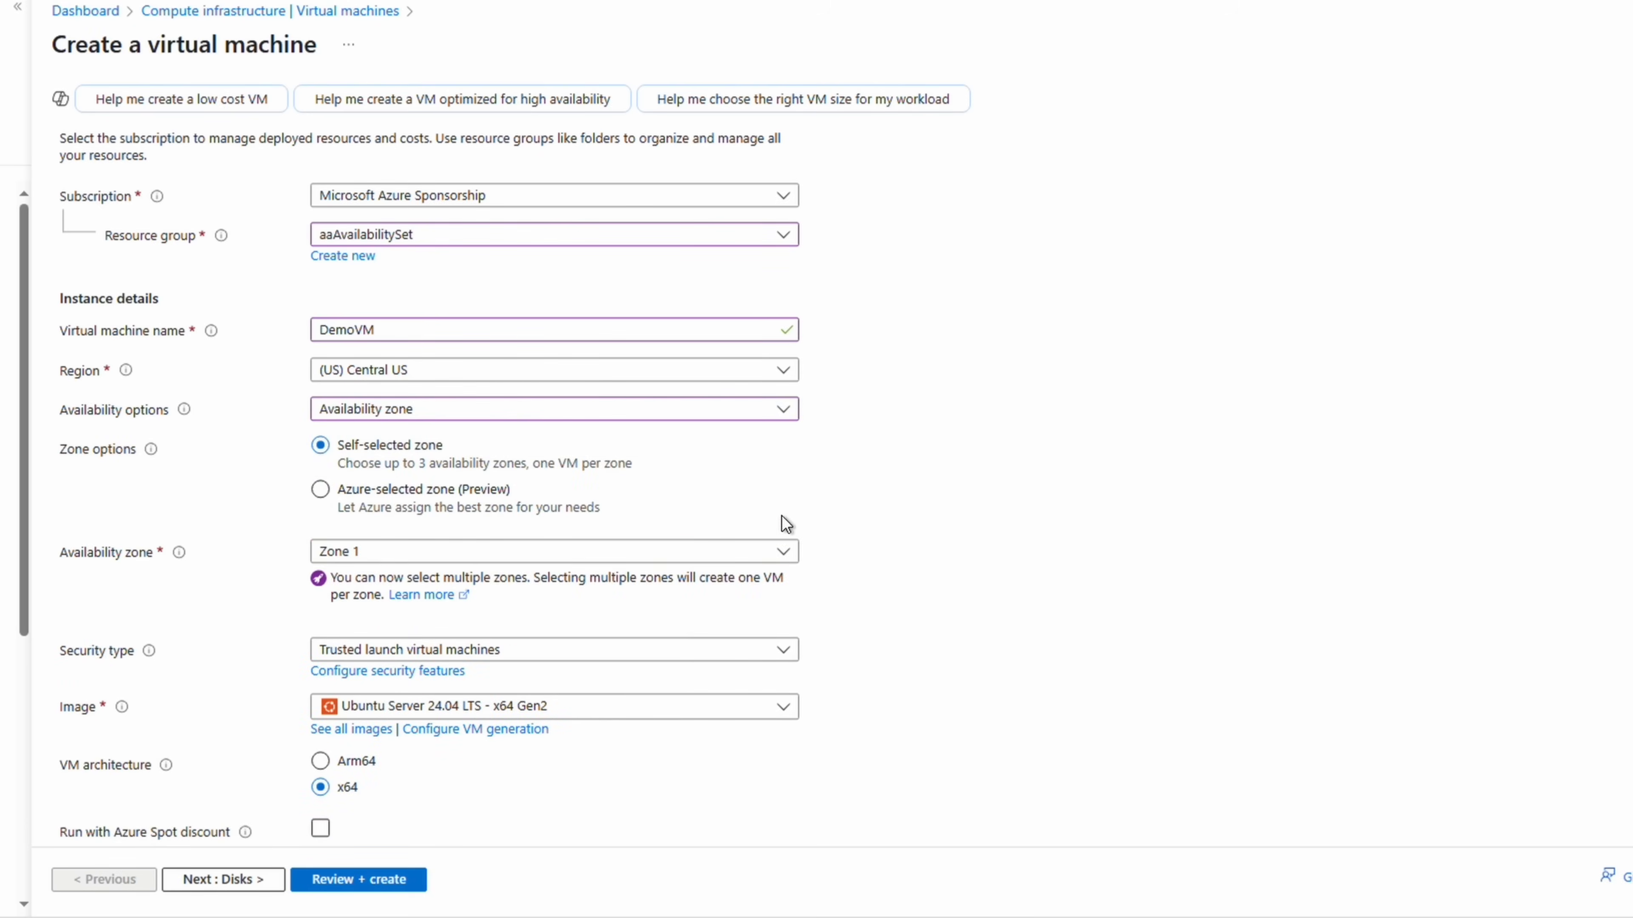
left_click(551, 551)
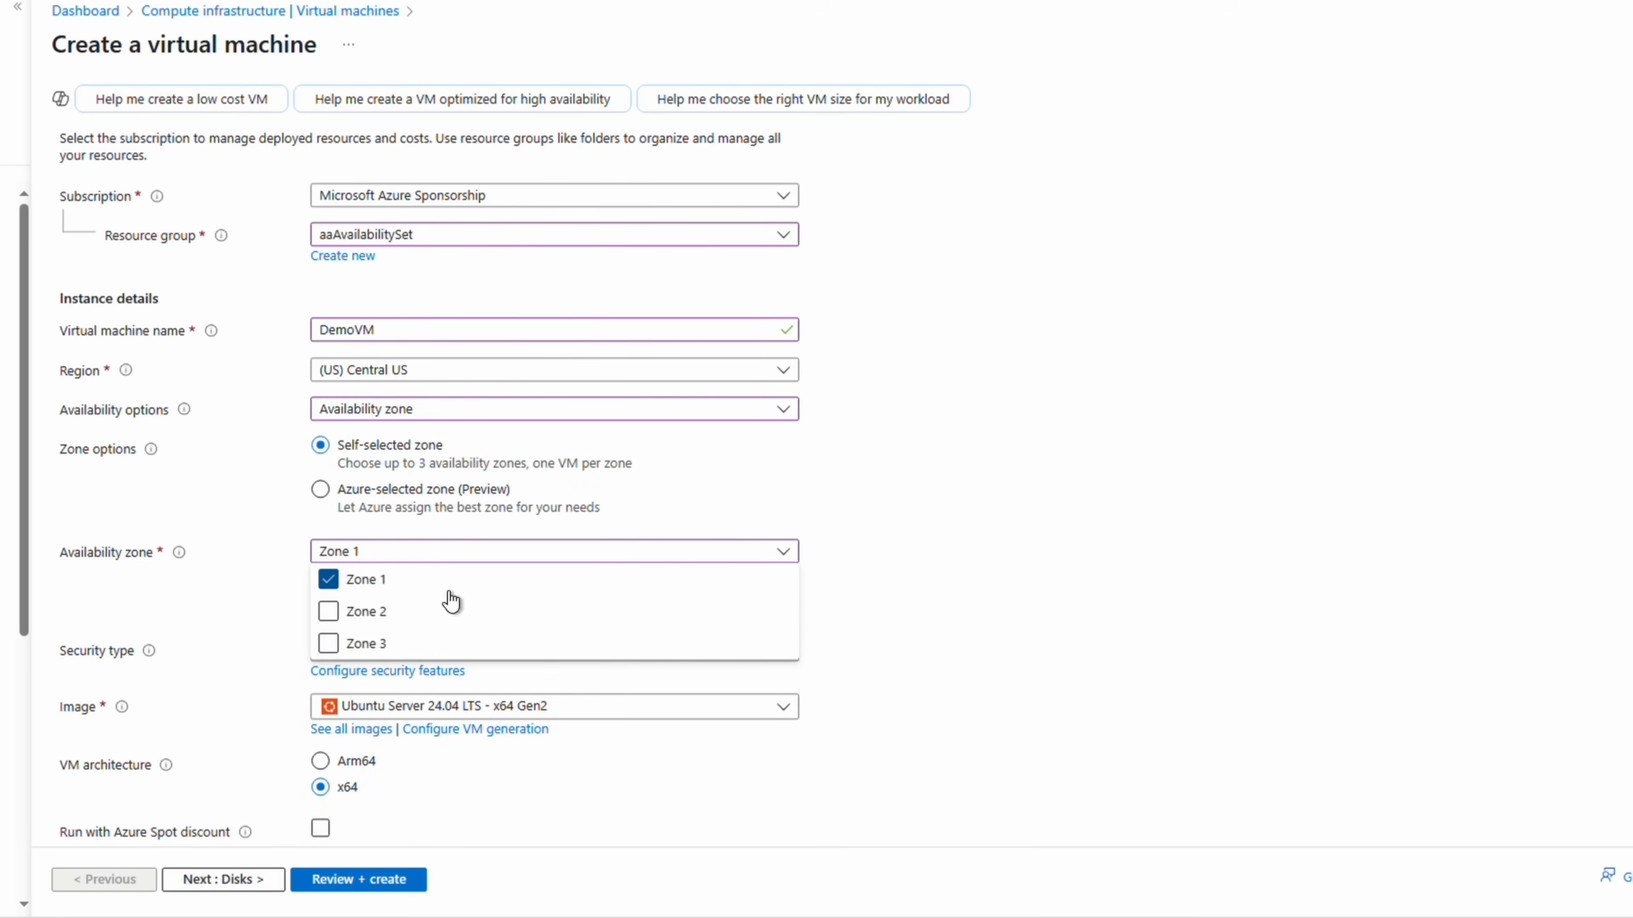
left_click(328, 611)
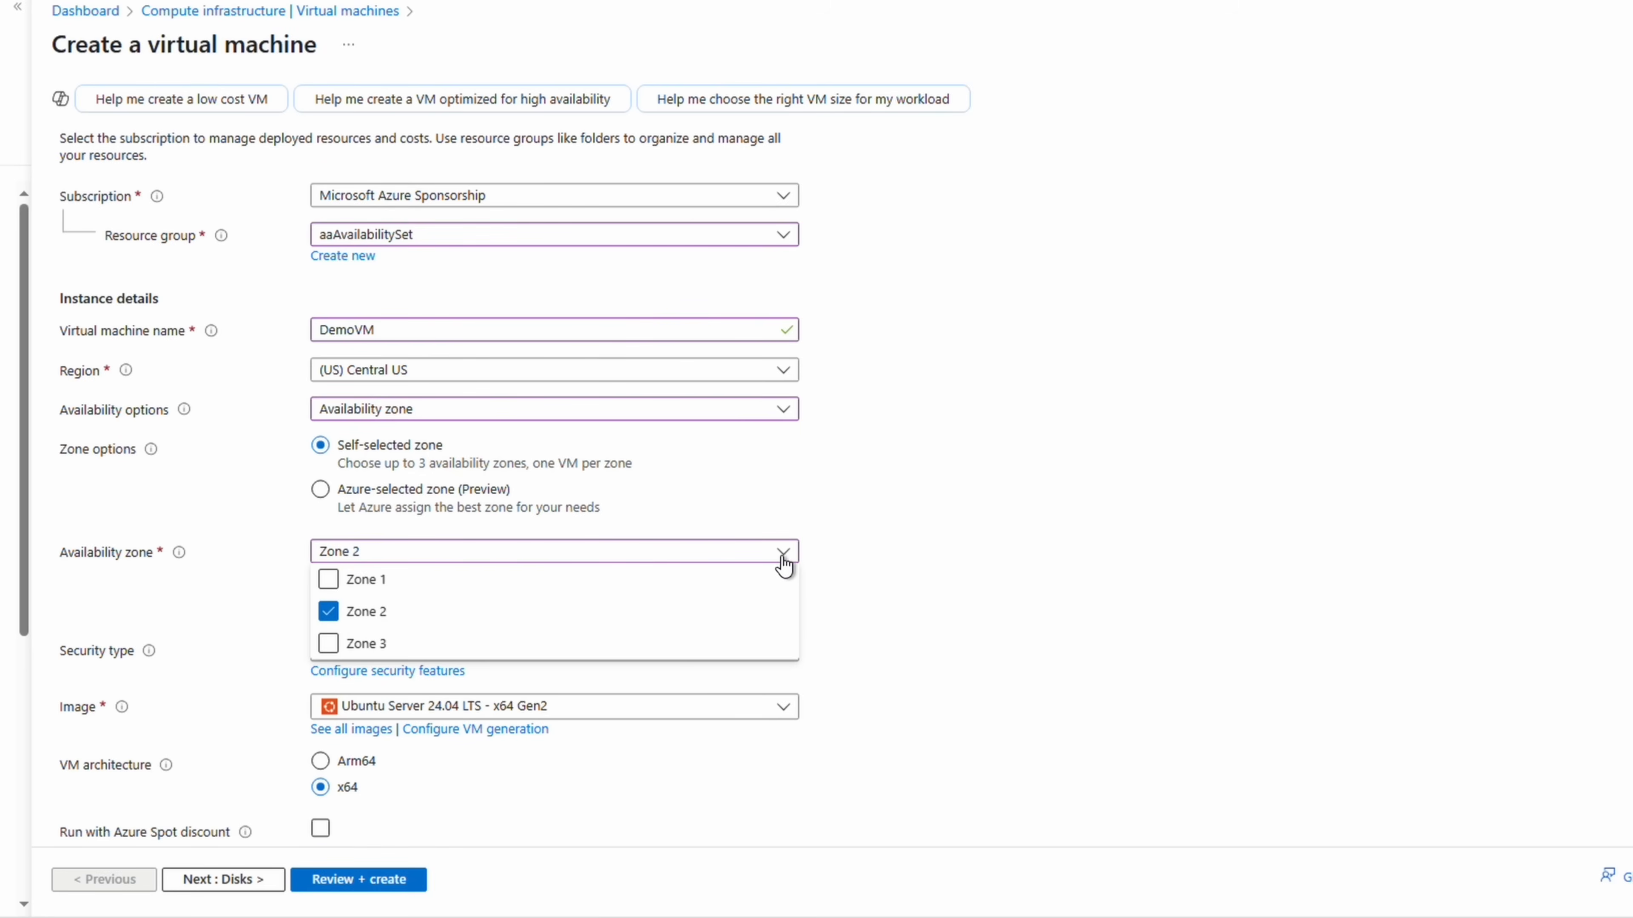
left_click(320, 490)
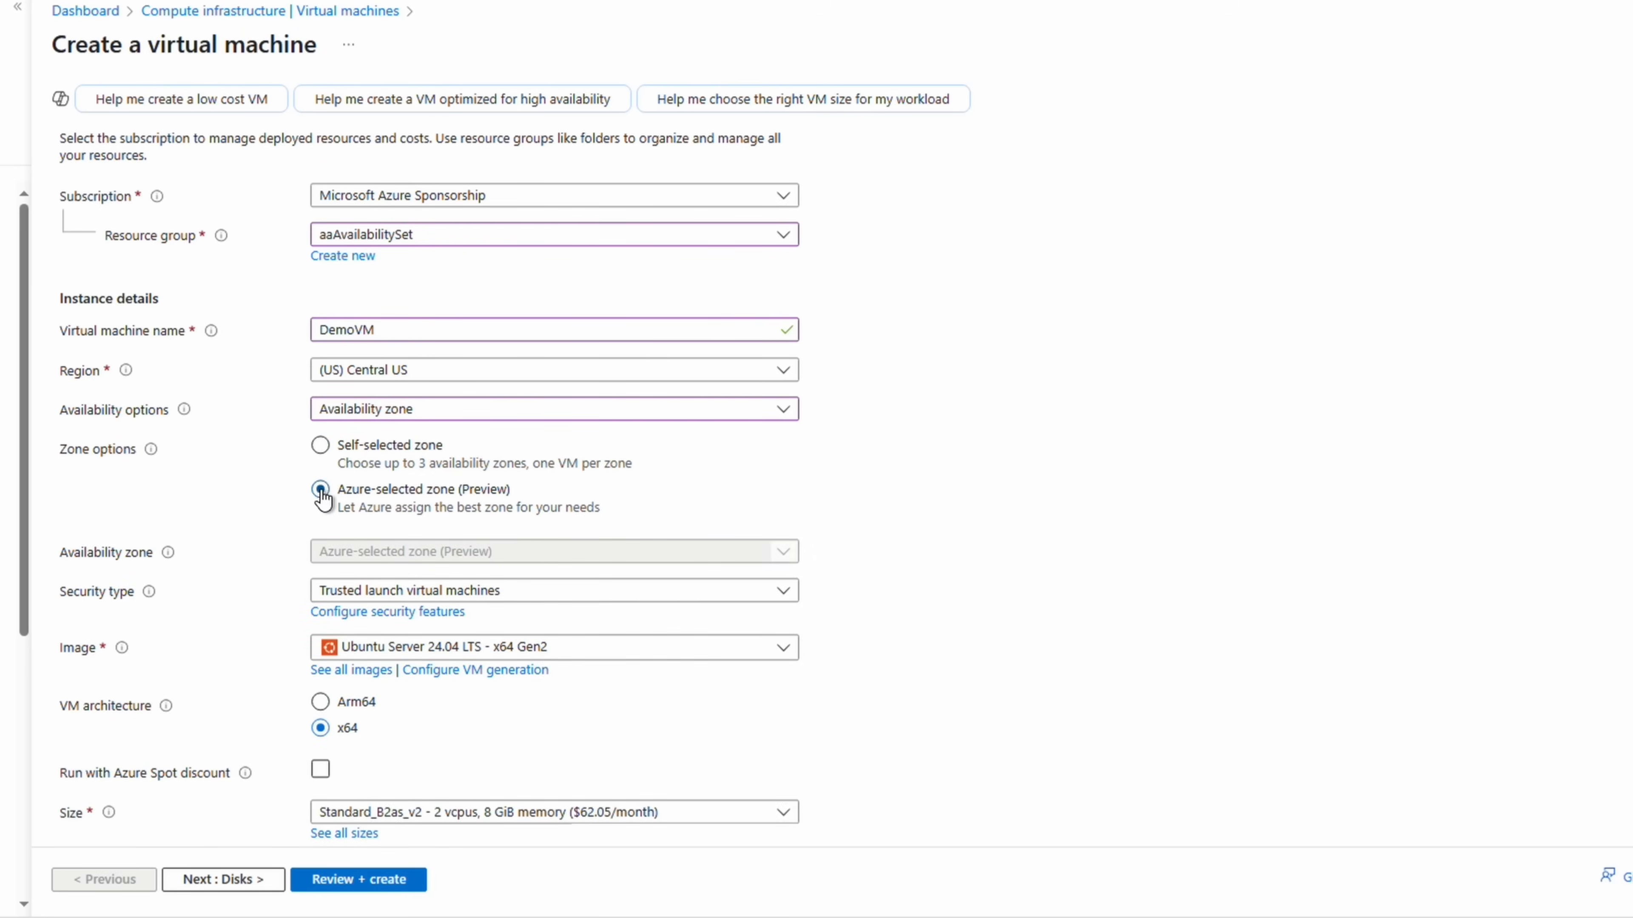
left_click(321, 490)
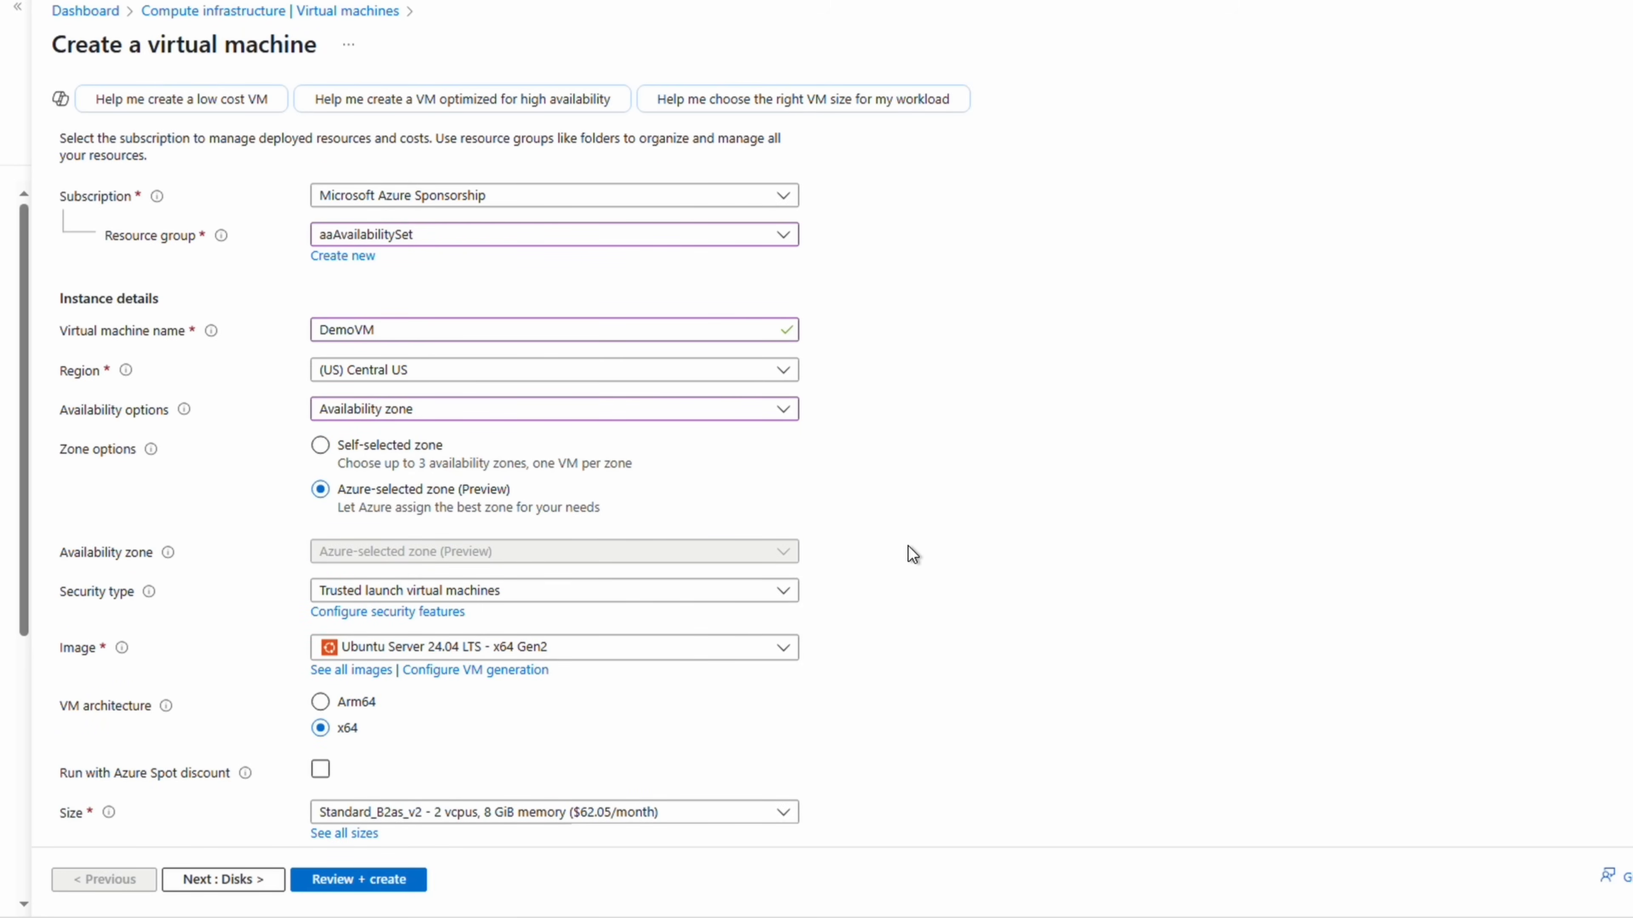